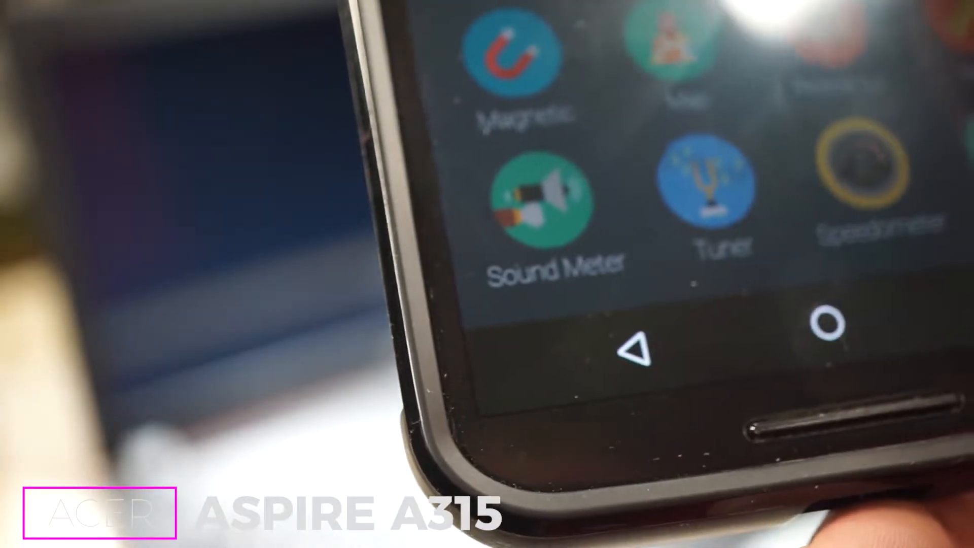
left_click(547, 202)
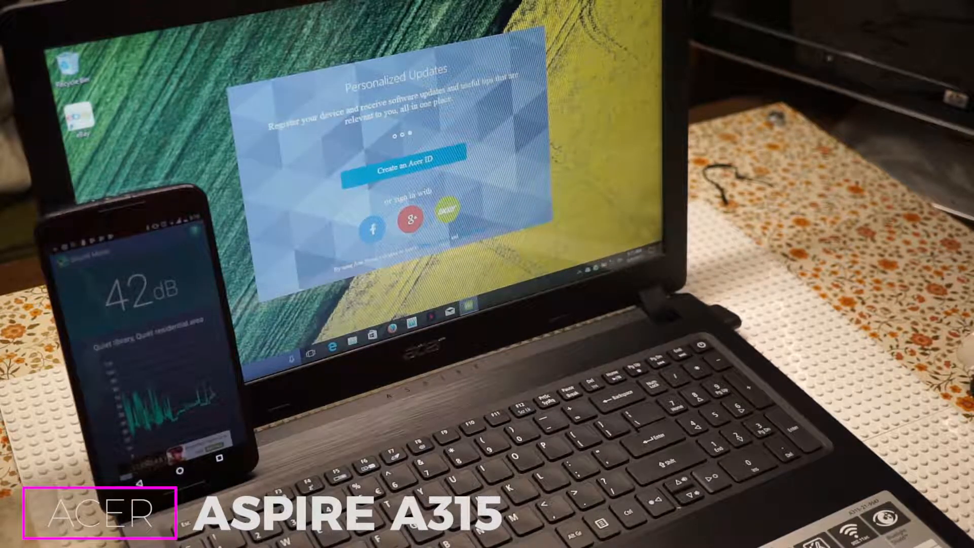
left_click(302, 347)
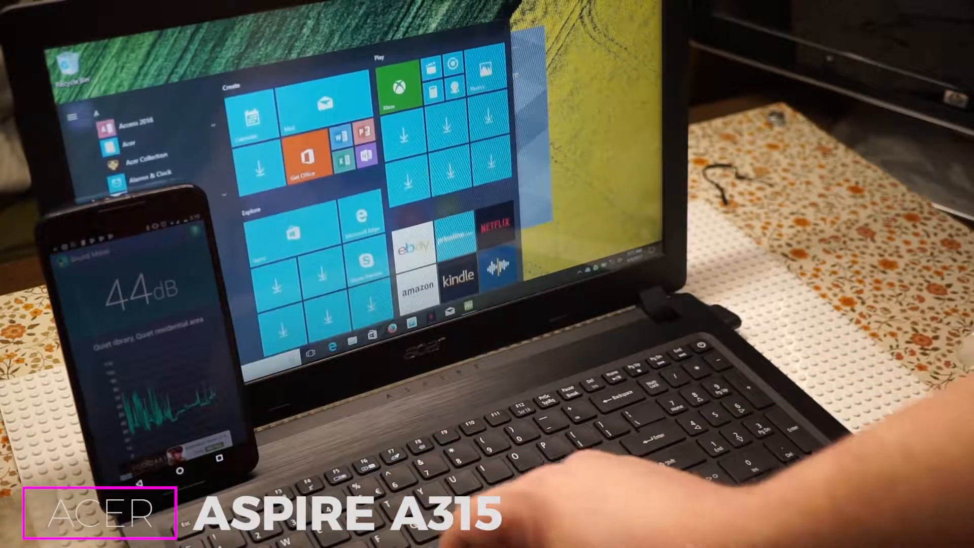